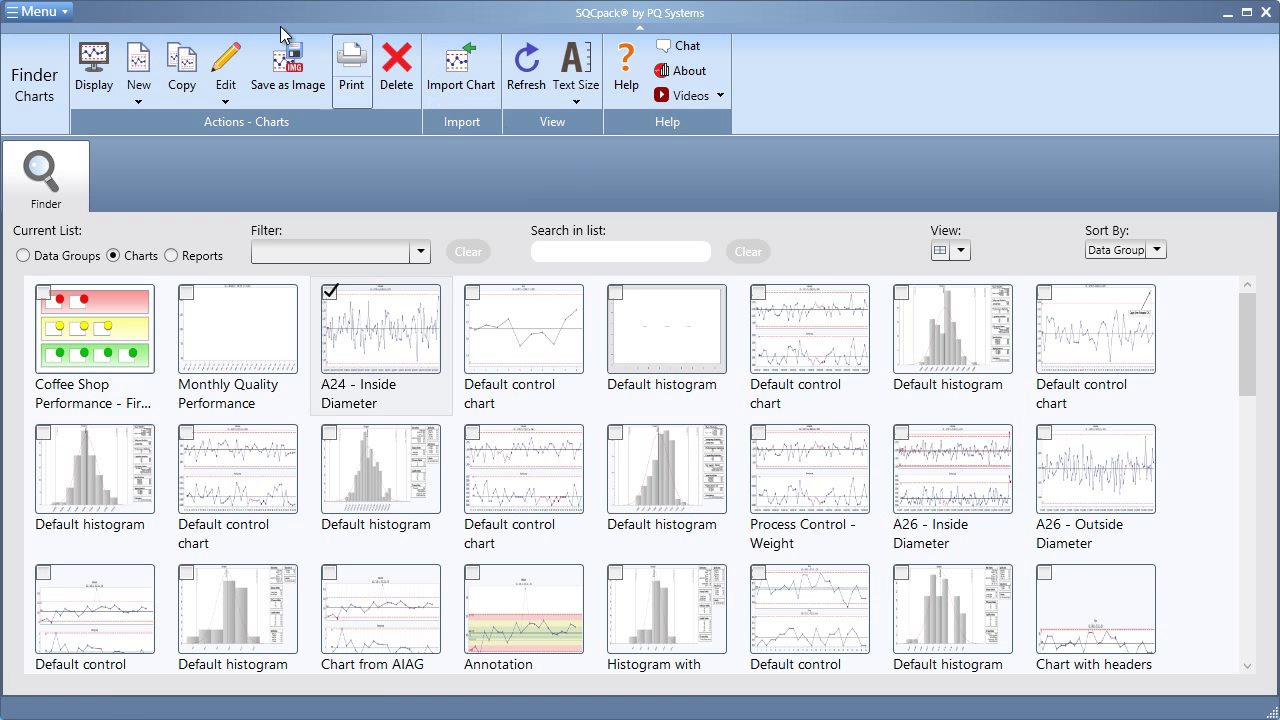
Step: Create a division named 'Operations' from the divisions list
click(40, 17)
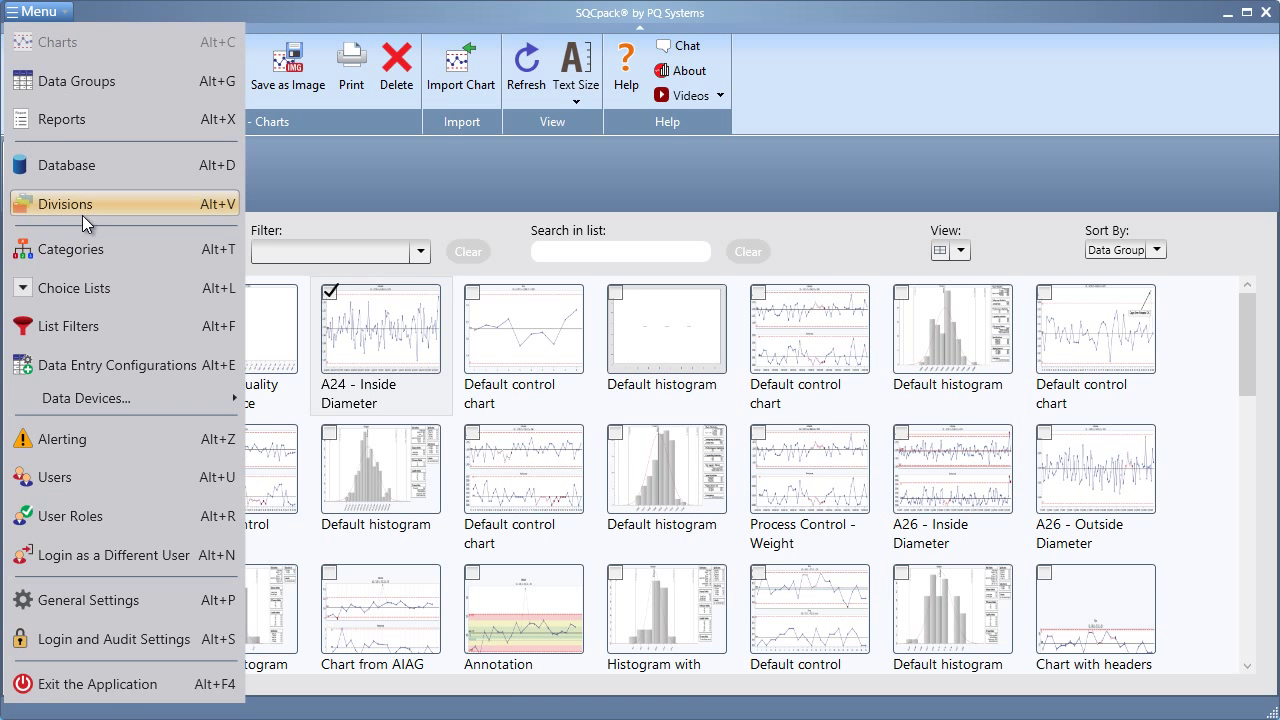
click(64, 203)
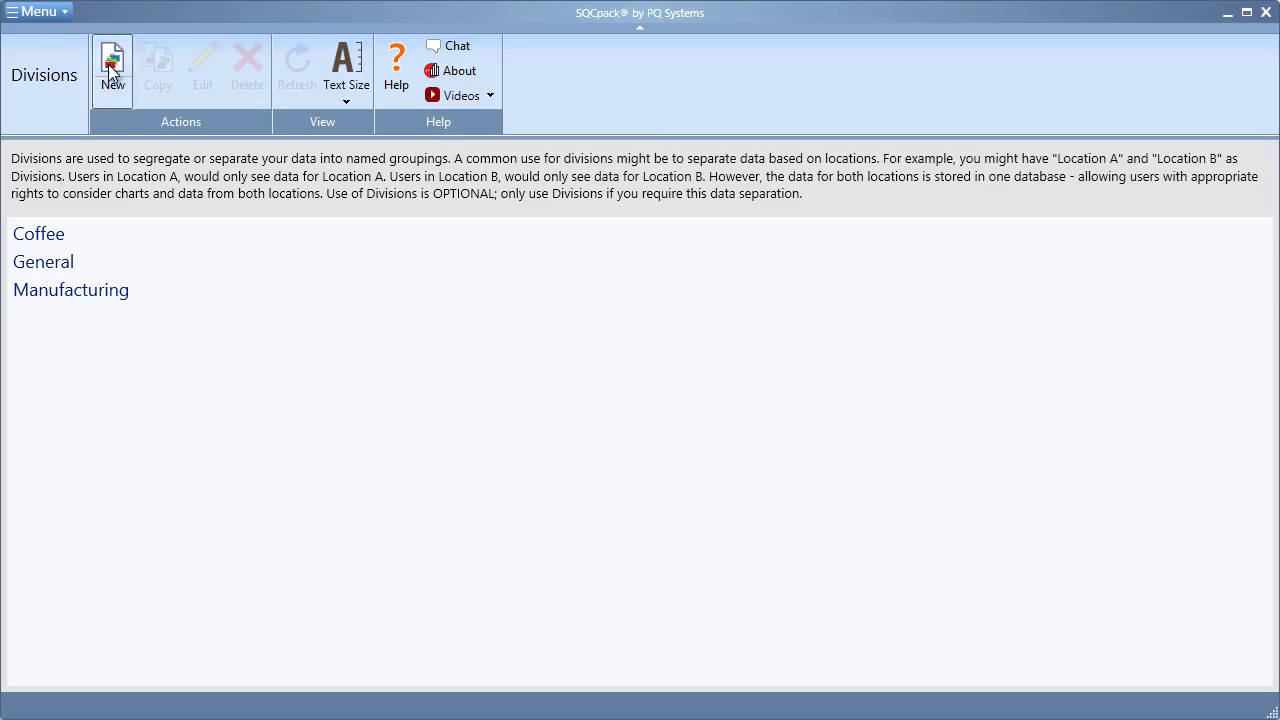
click(113, 64)
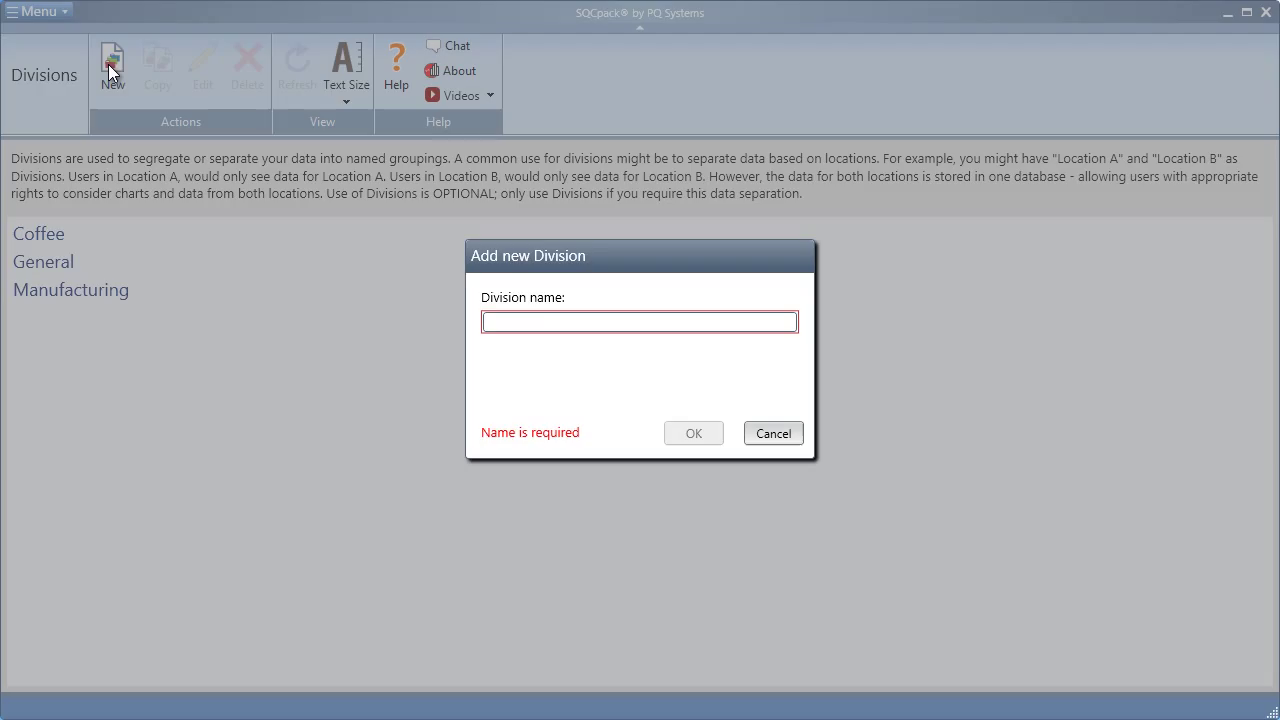
text(Operations)
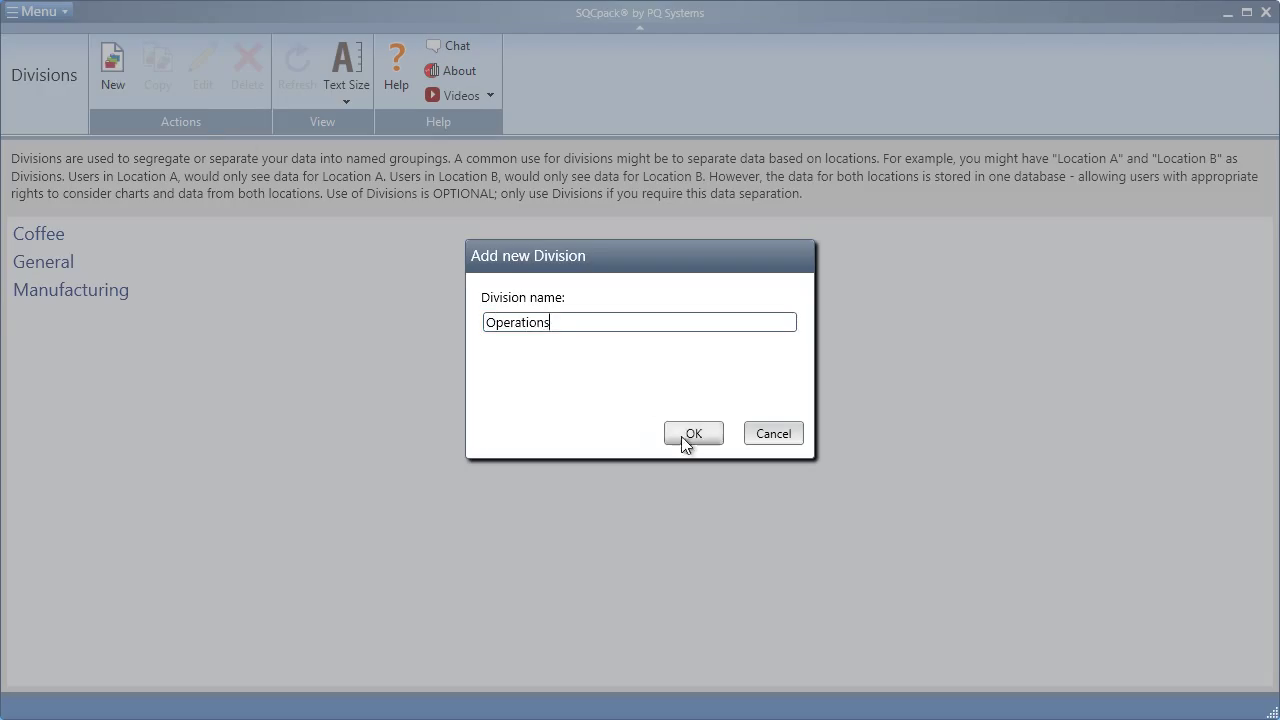
click(38, 16)
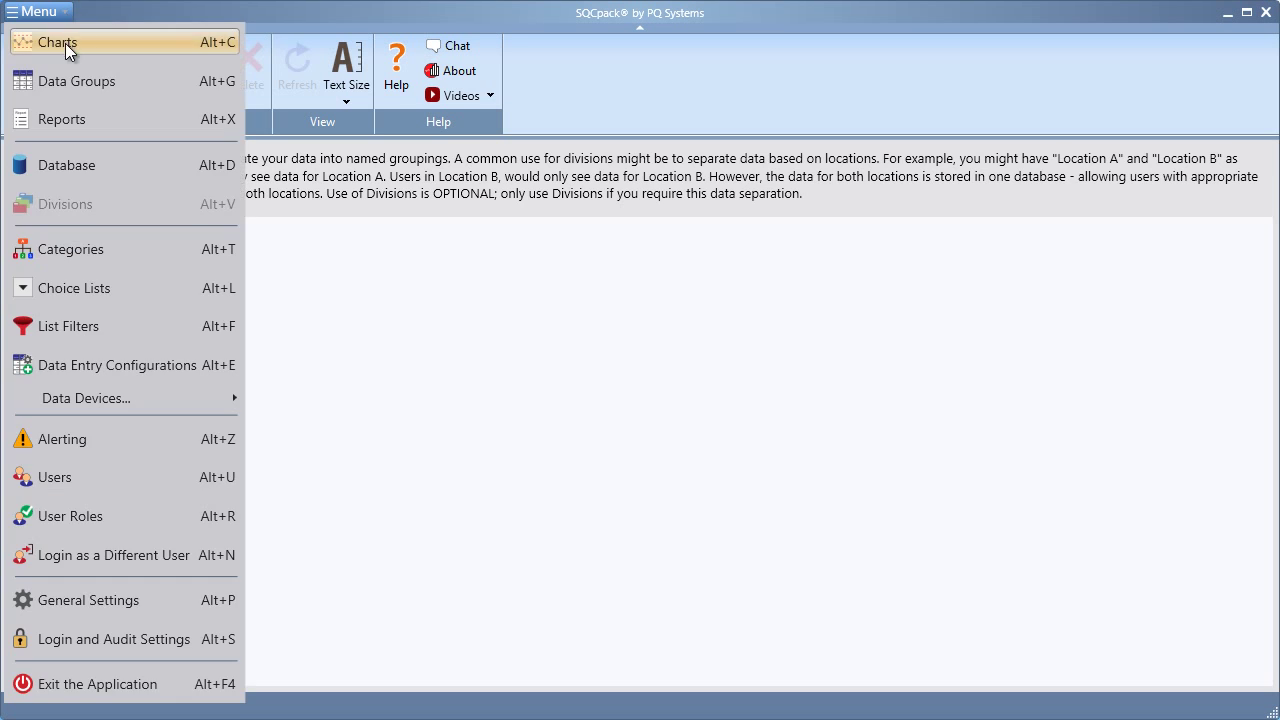
Step: Classify the A24 - Inside Diameter chart under the Operations division and save it
click(58, 44)
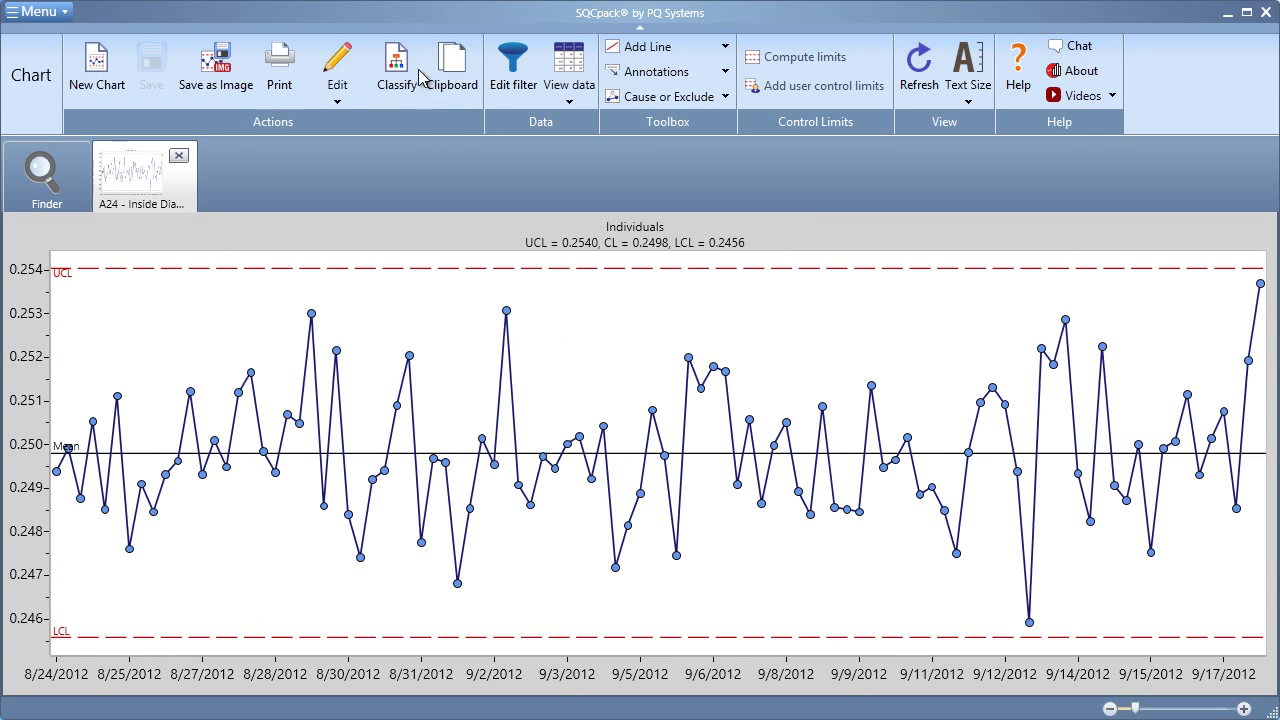
click(395, 60)
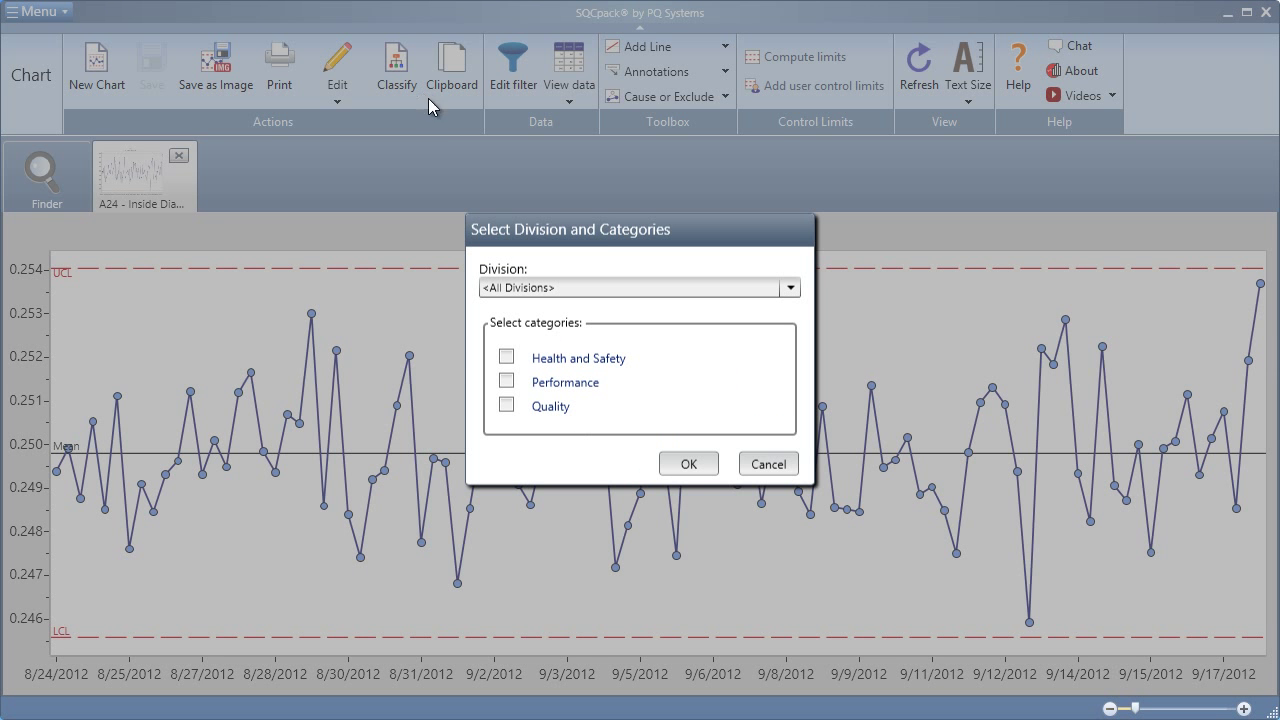
click(790, 288)
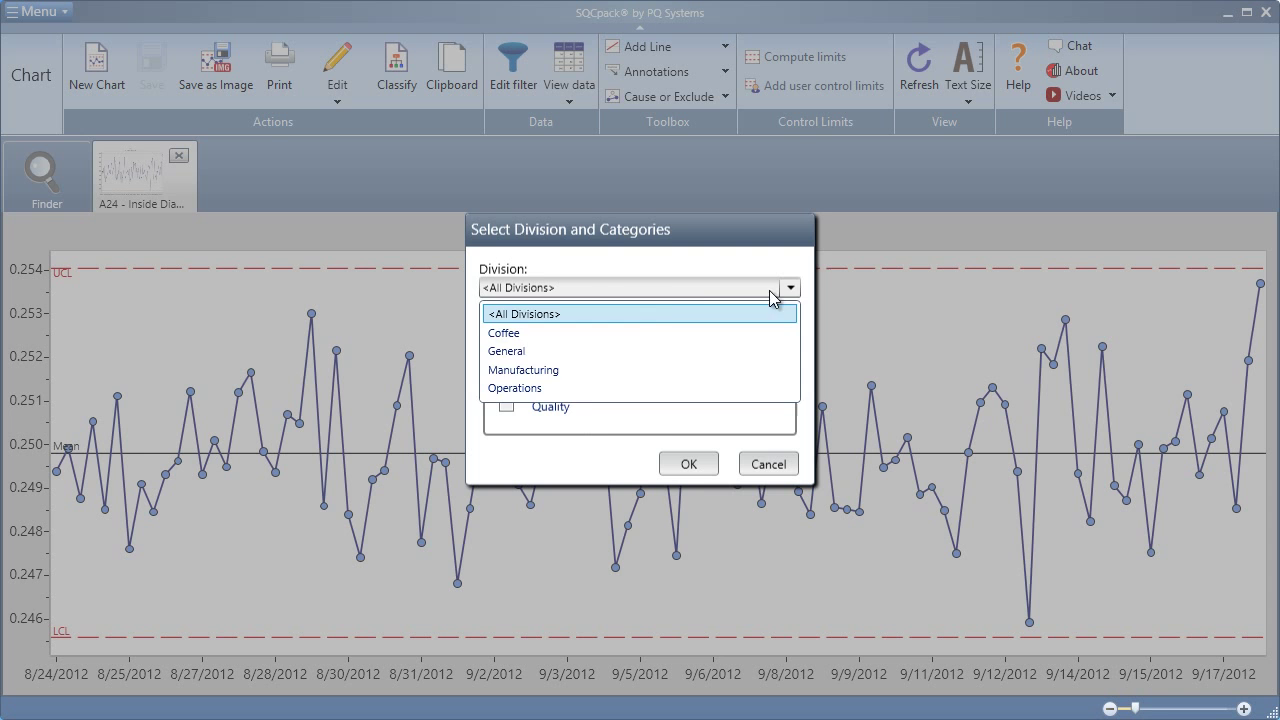
click(515, 388)
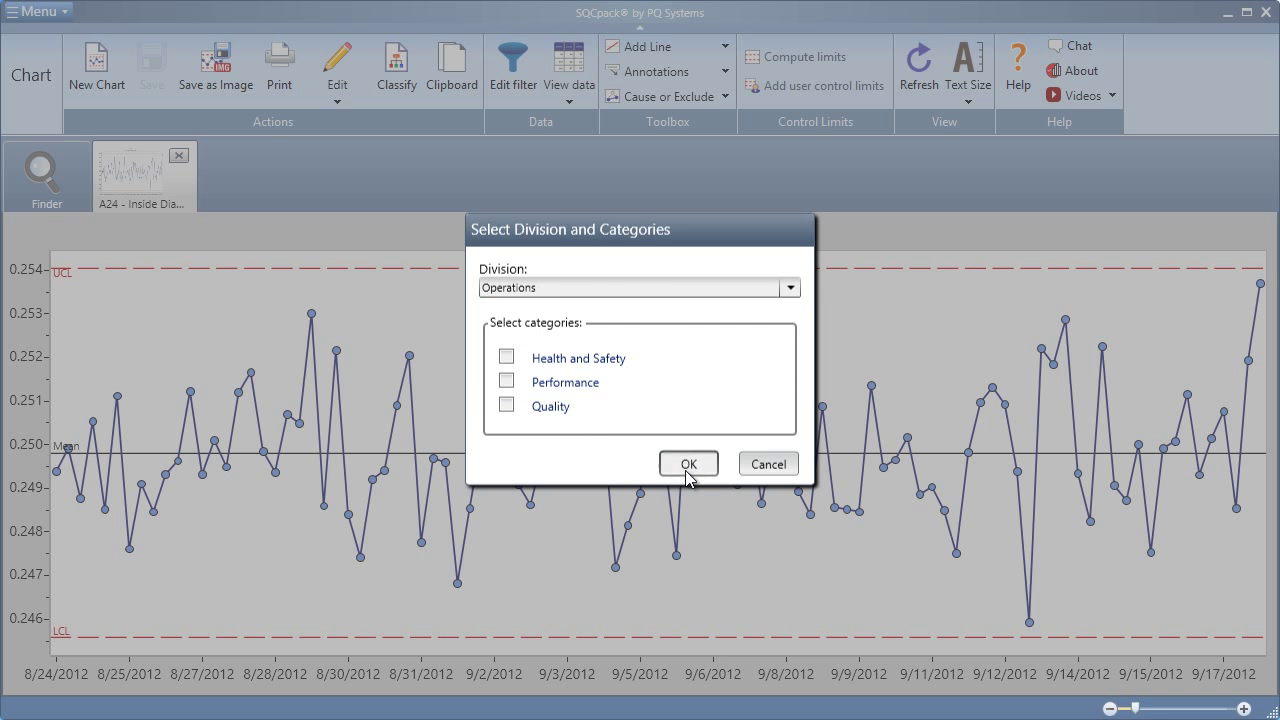
click(689, 463)
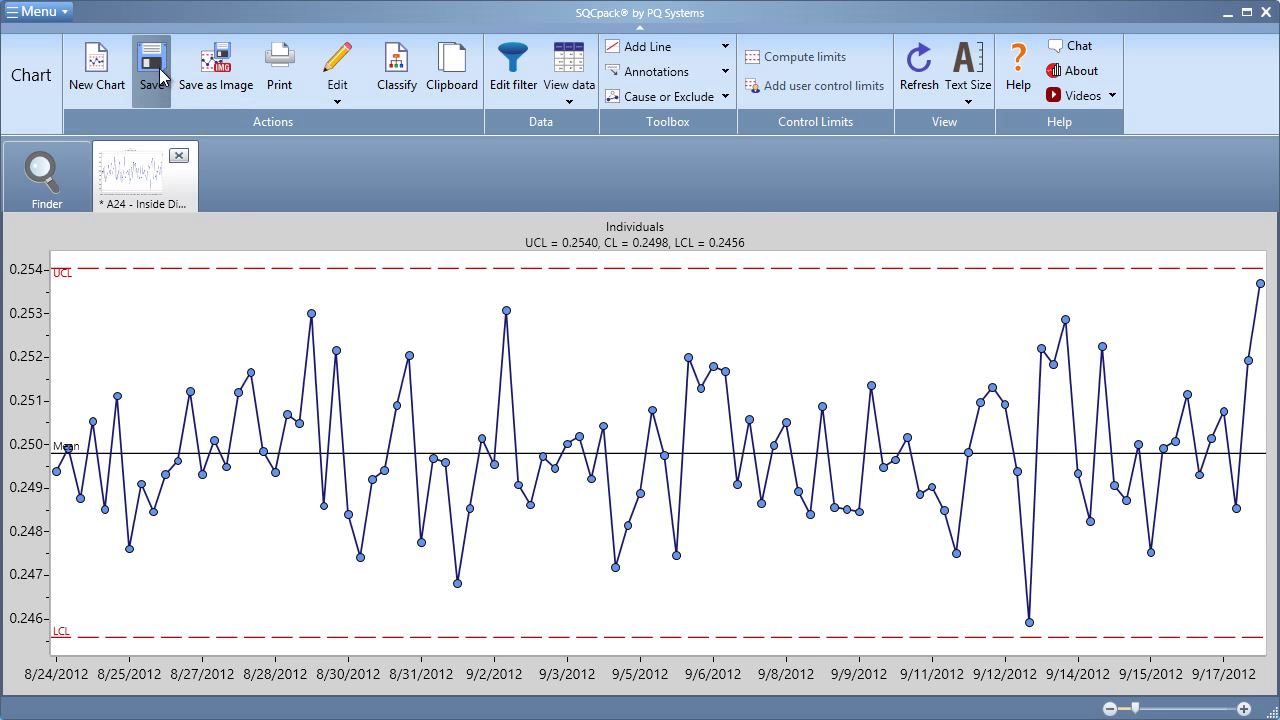
click(46, 175)
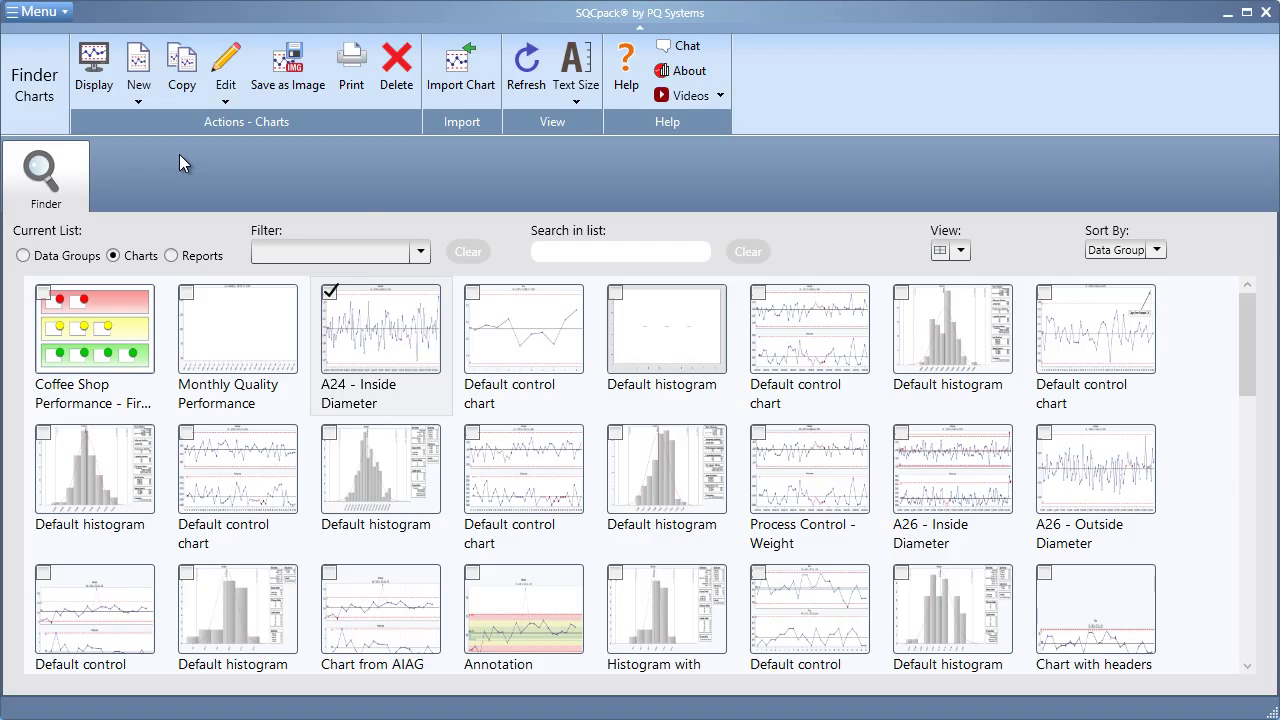
mouse_move(405, 224)
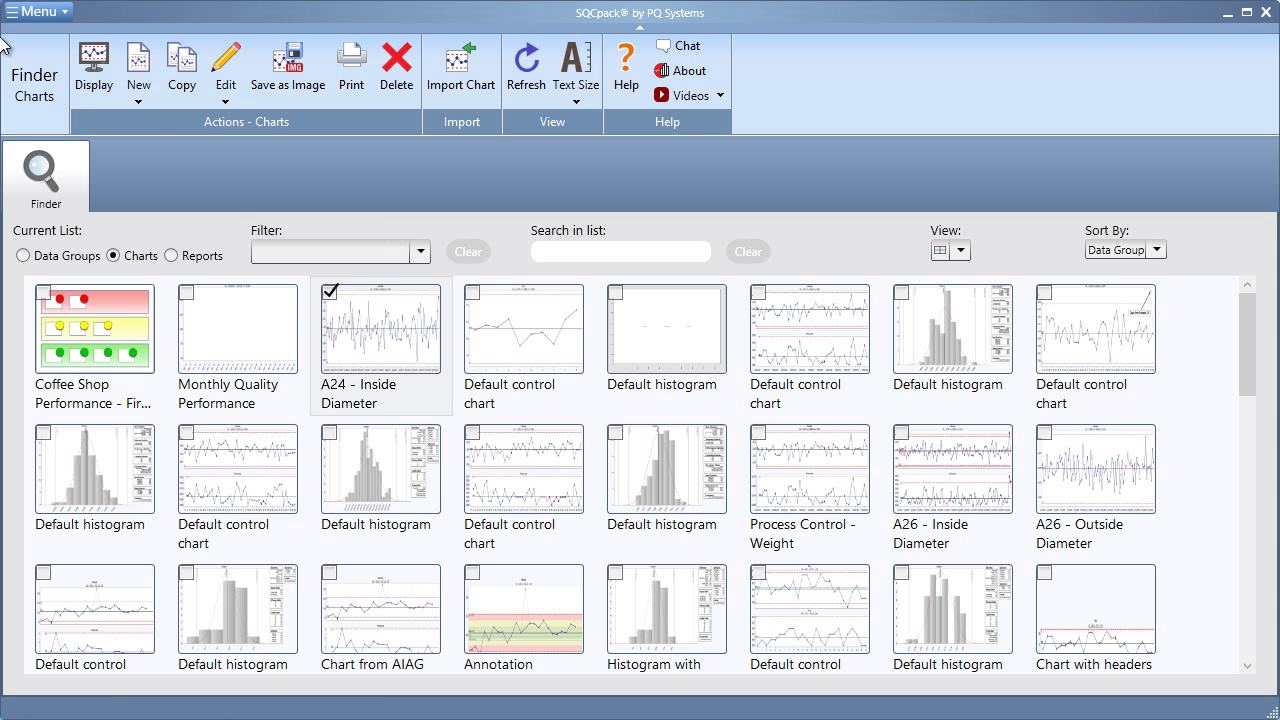
Step: Add a new 'Inspection' category from the categories list
click(36, 13)
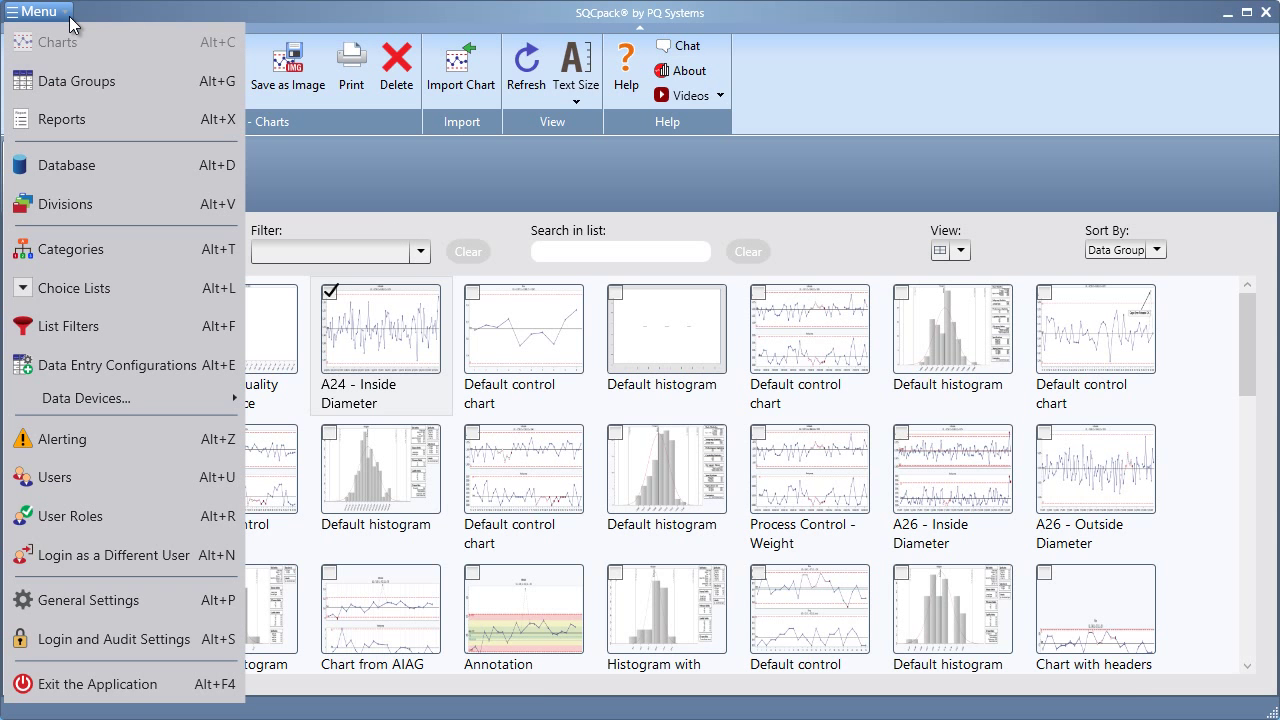
mouse_move(93, 261)
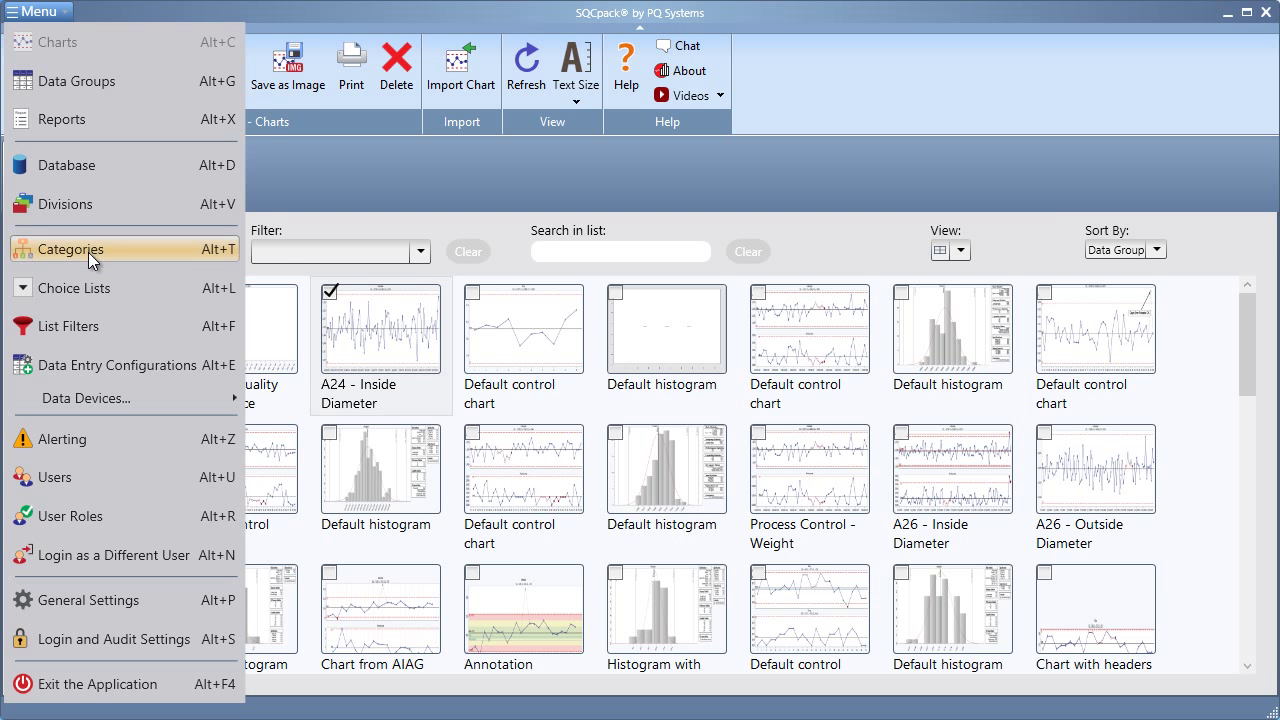
click(73, 249)
text(Inspec)
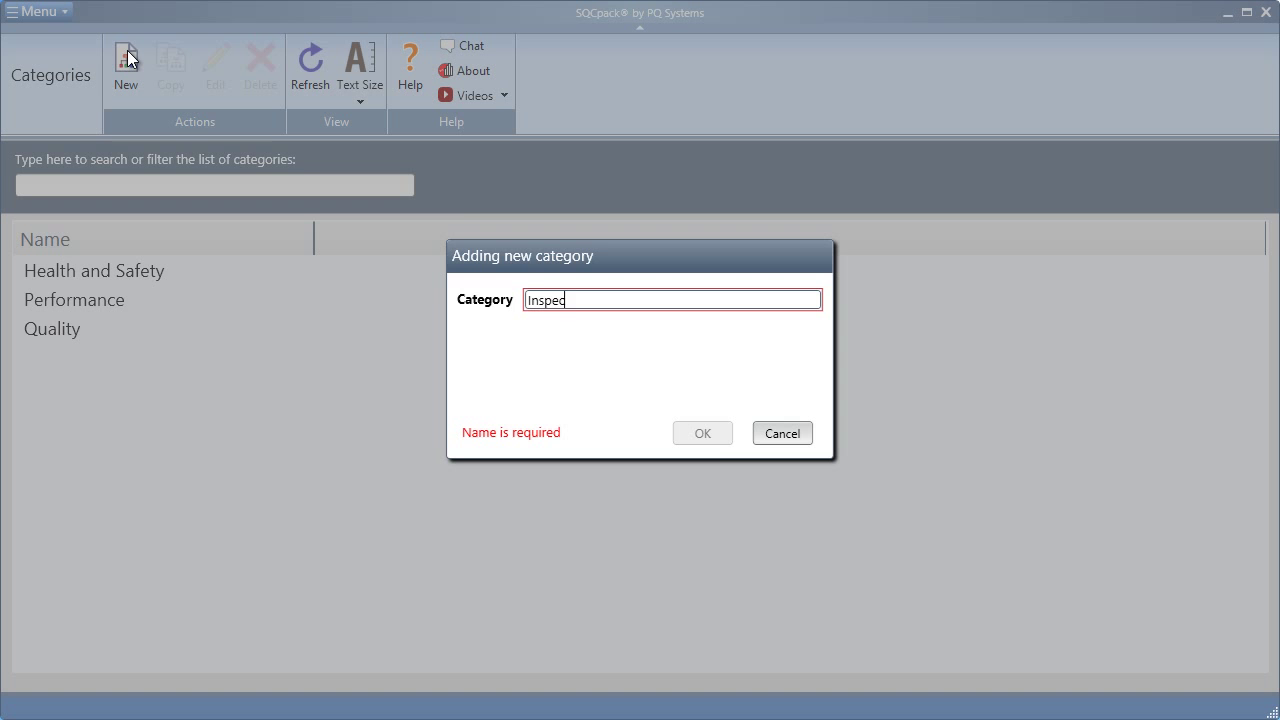
click(702, 433)
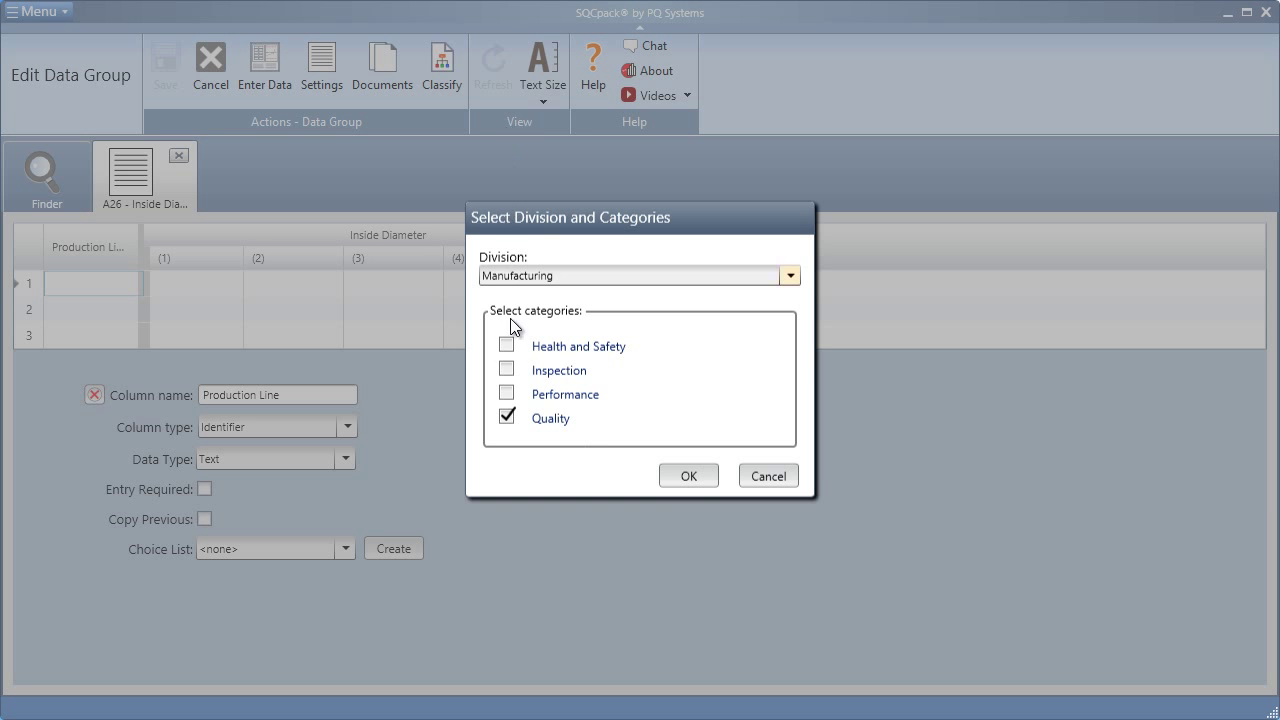
Step: Tick Inspection and untick Quality in the A26 data group's category selection
click(506, 370)
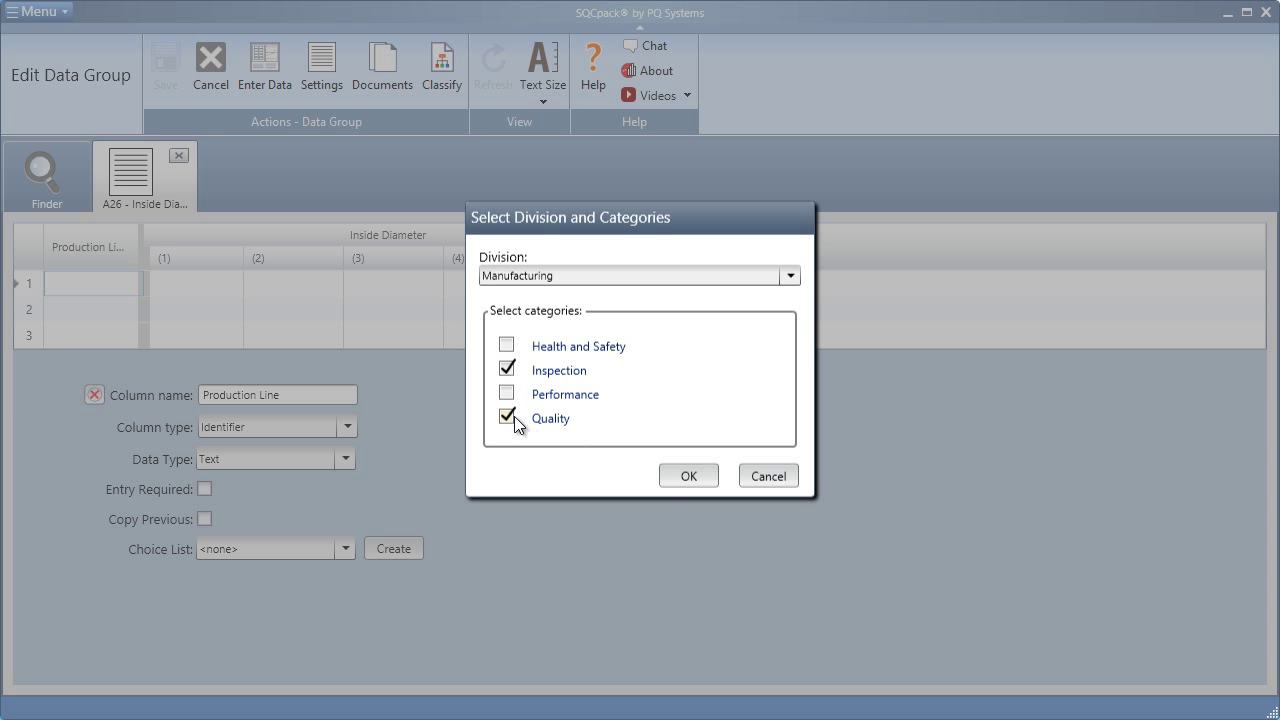
click(688, 475)
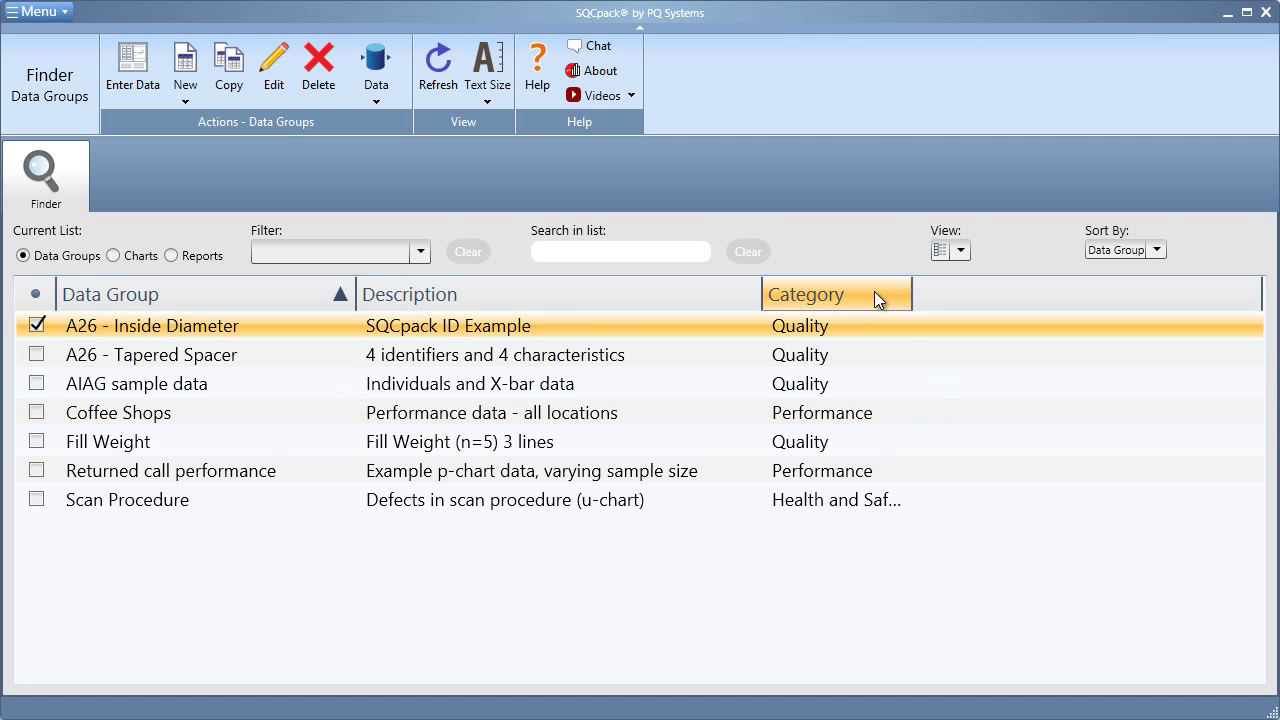
Step: Sort the data groups by the Category column and filter to Quality Category
click(827, 294)
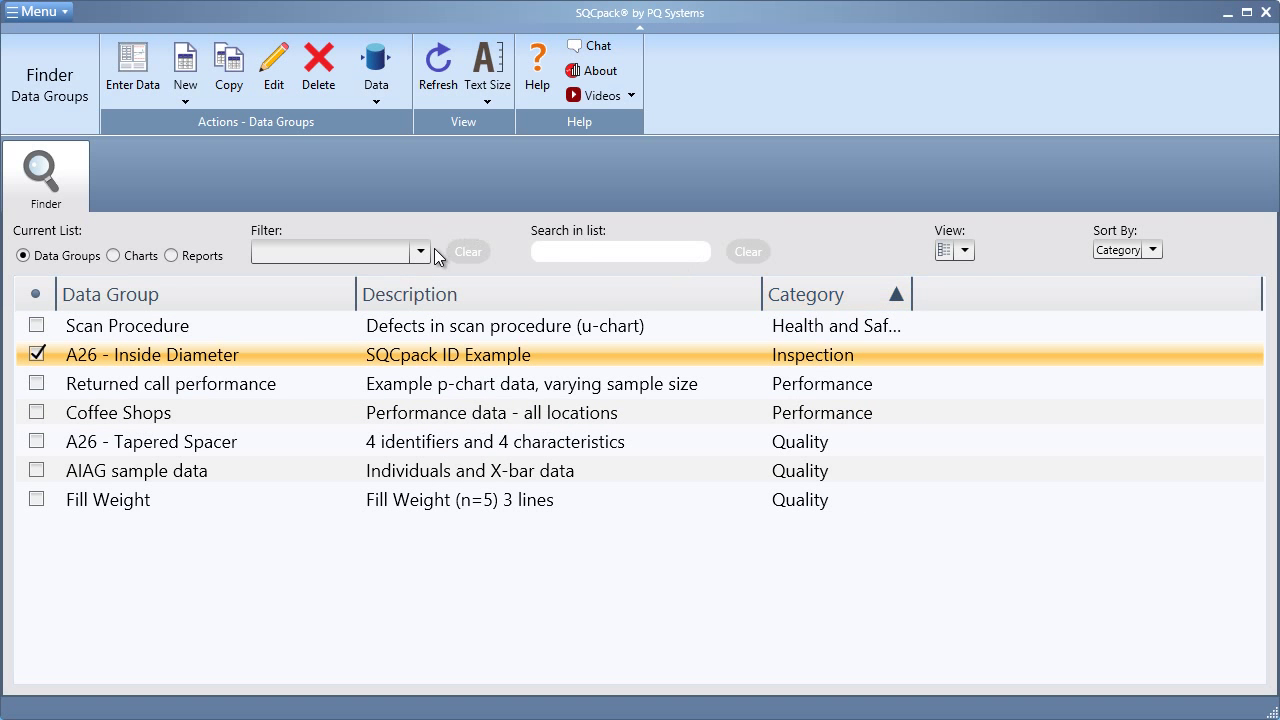
click(420, 251)
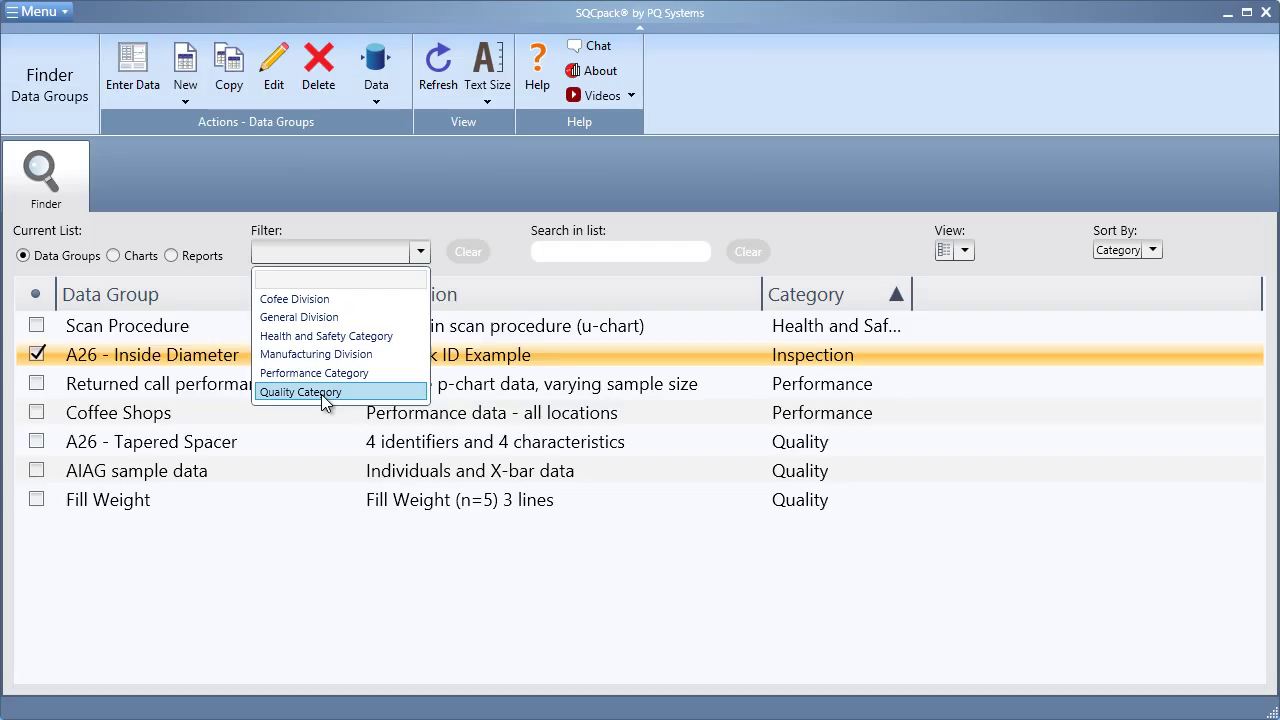
click(300, 392)
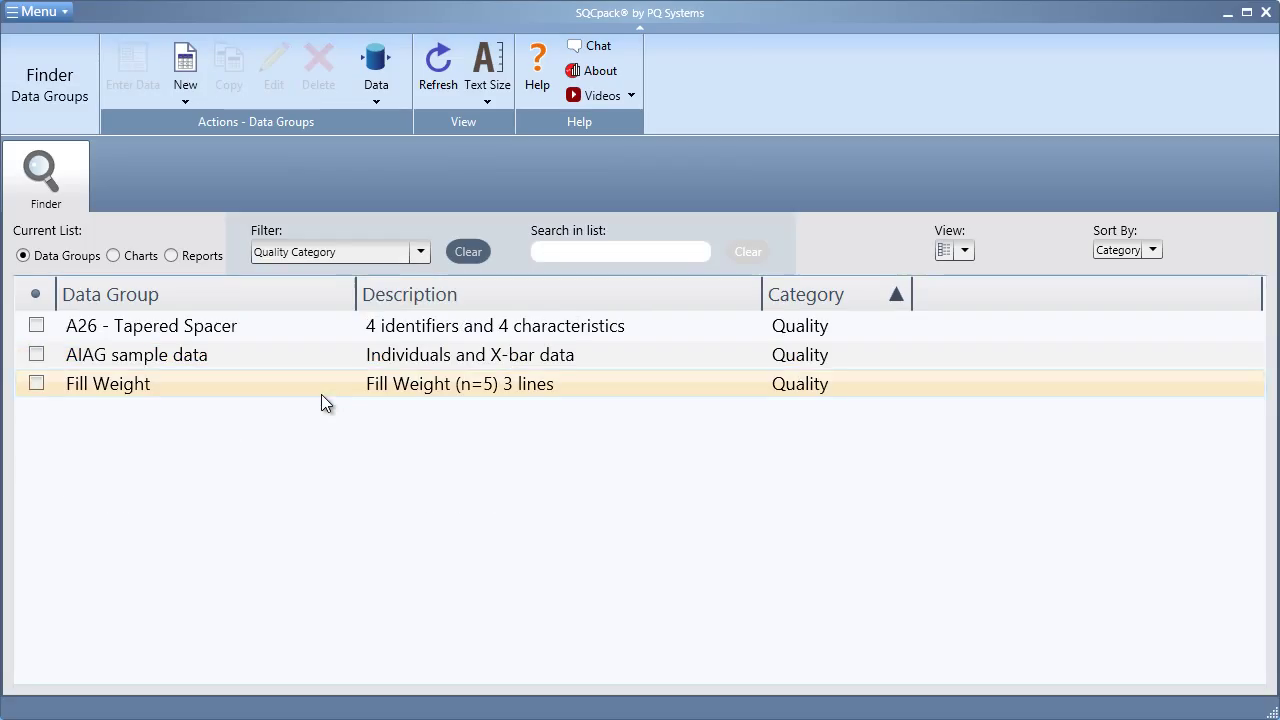